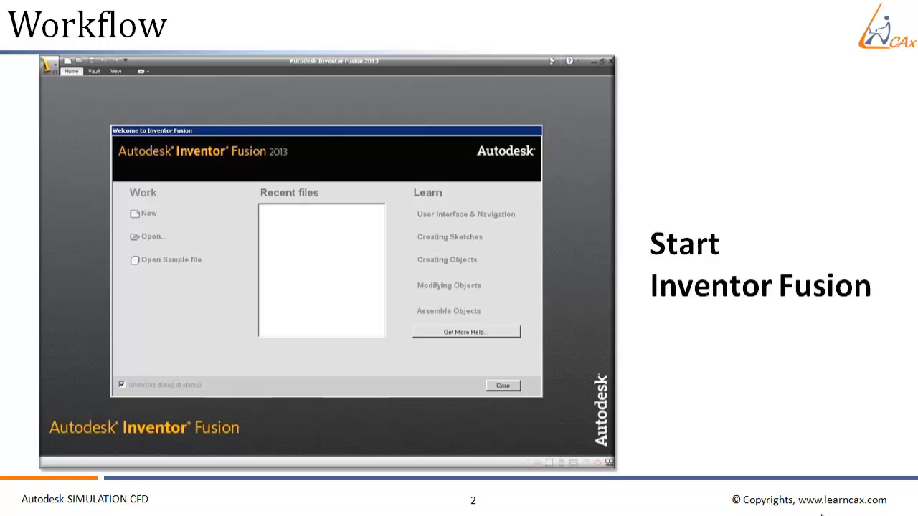
Step: Advance the Workflow slide from 'Start Inventor Fusion' to the directory-navigation step
click(152, 237)
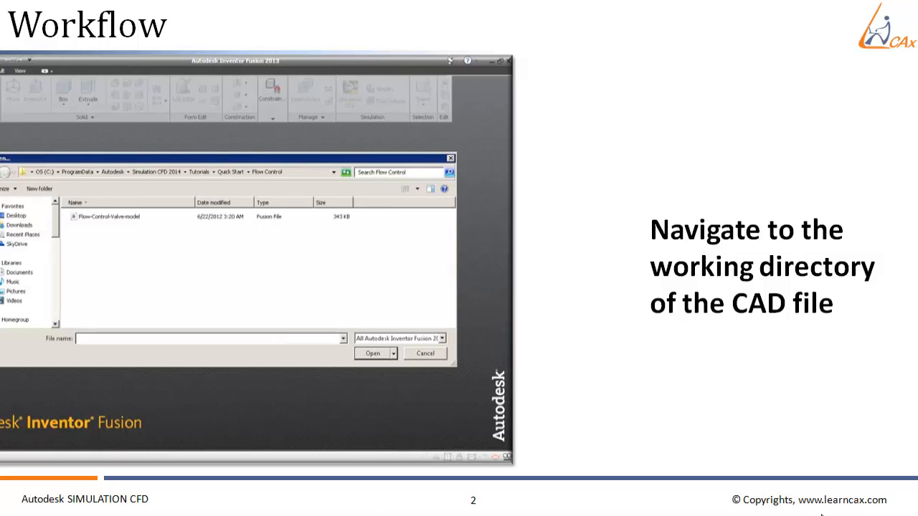
click(377, 353)
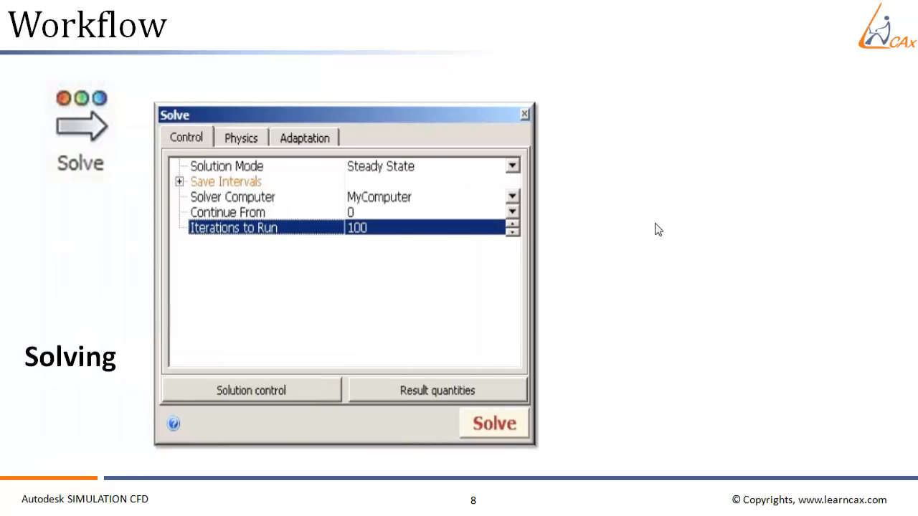
mouse_move(273, 305)
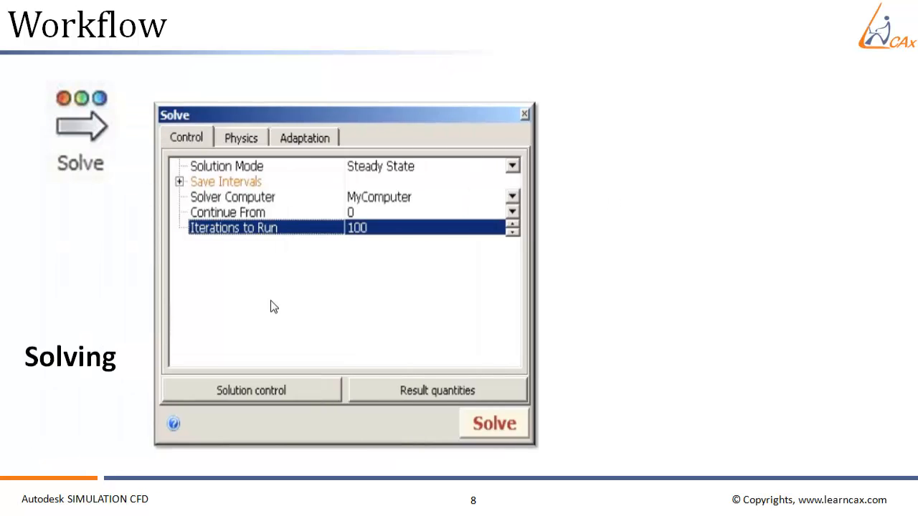
mouse_move(56, 204)
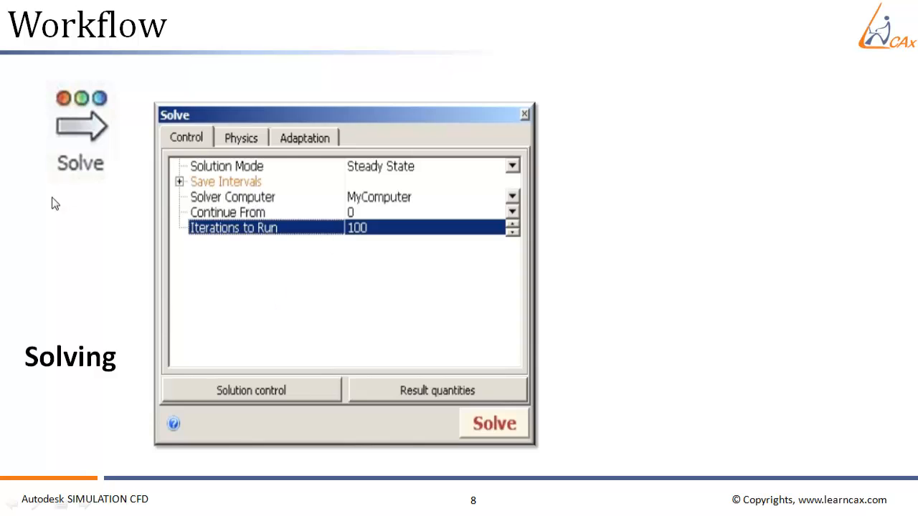
mouse_move(363, 172)
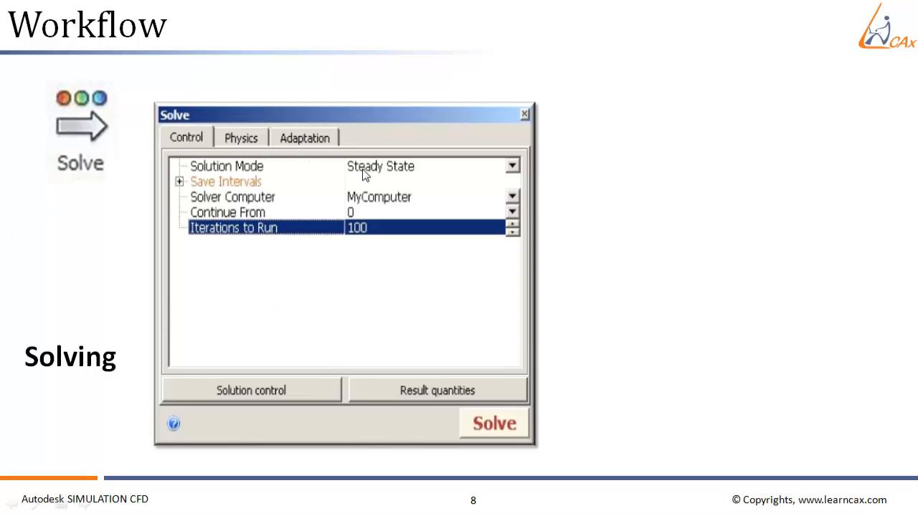
Step: Reveal the solved valve model screenshot with its convergence plot beside the Solve dialog
click(493, 423)
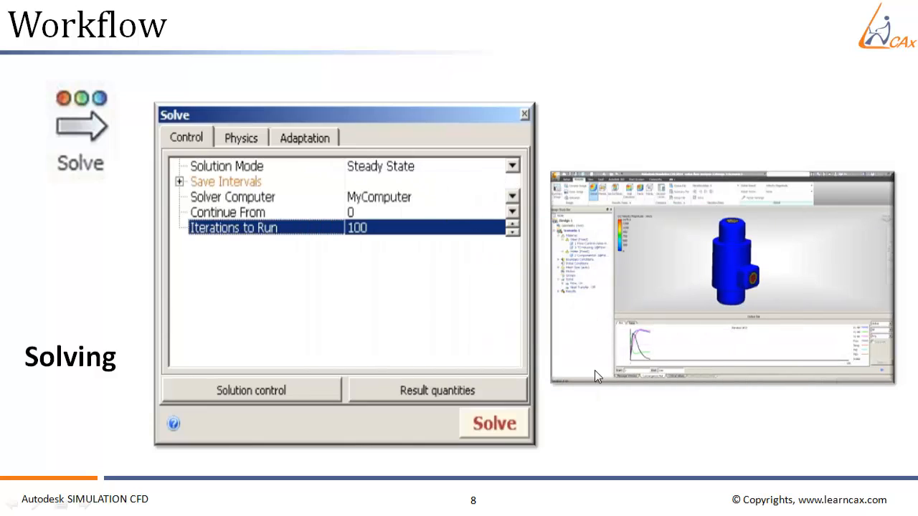
mouse_move(544, 416)
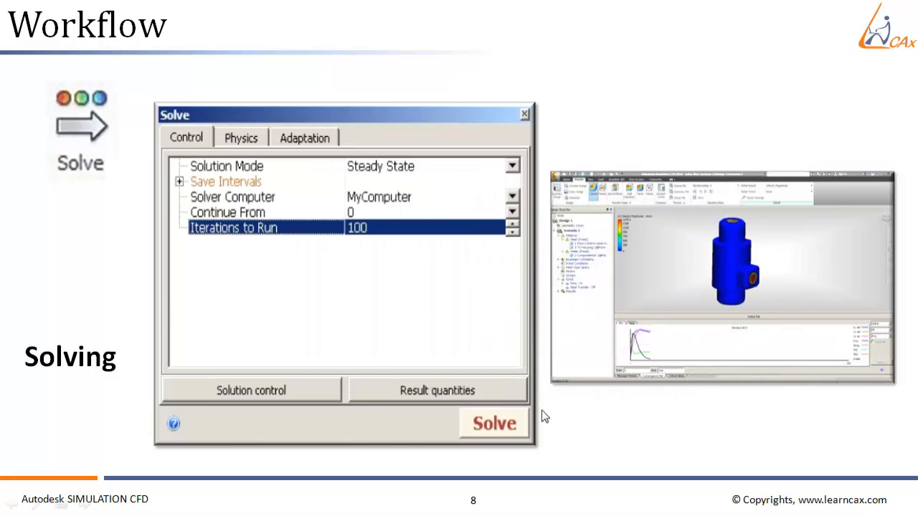